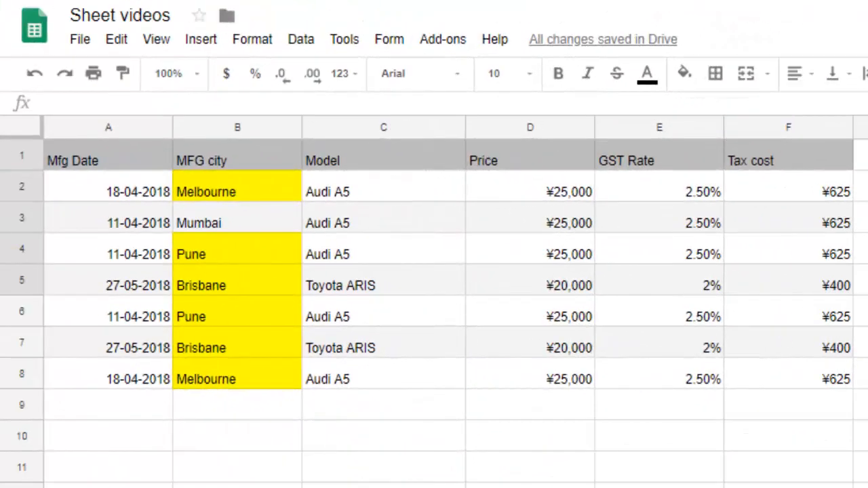
mouse_move(851, 431)
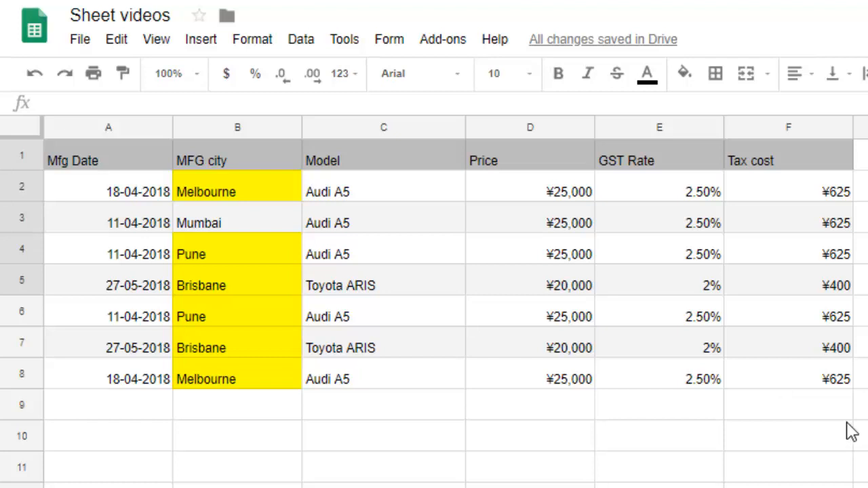
mouse_move(835, 421)
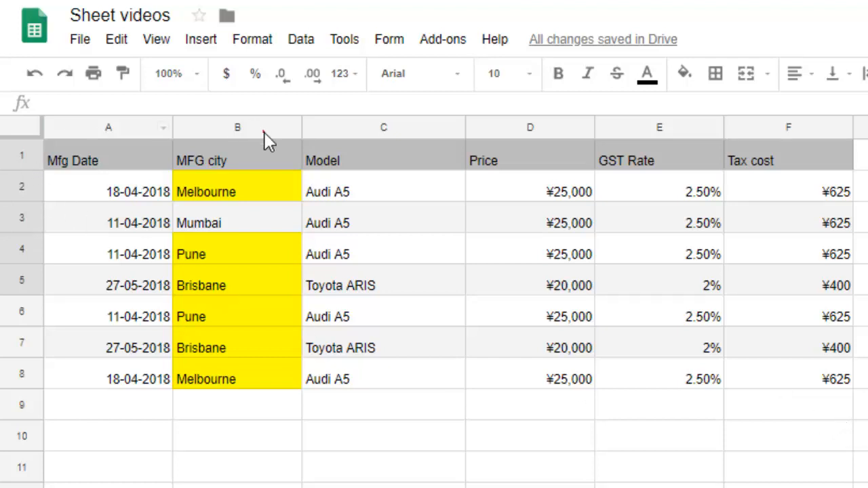
Select the whole MFG city column B ahead of extracting its unique values.
click(236, 127)
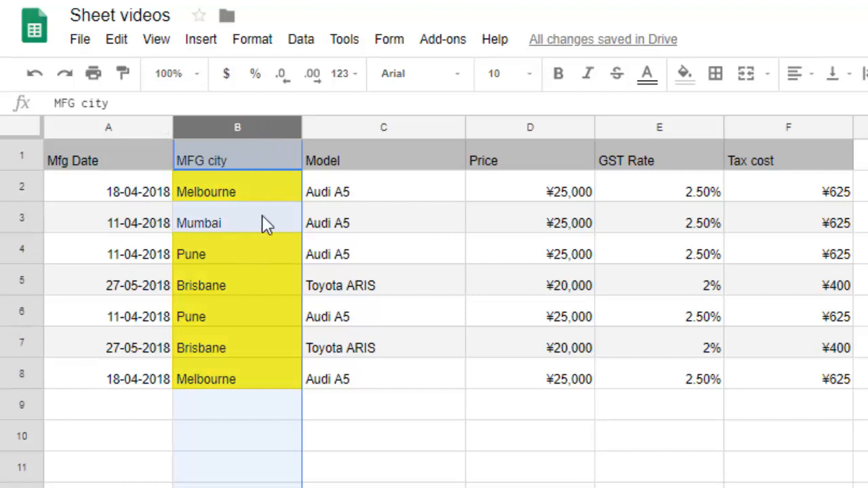
mouse_move(260, 295)
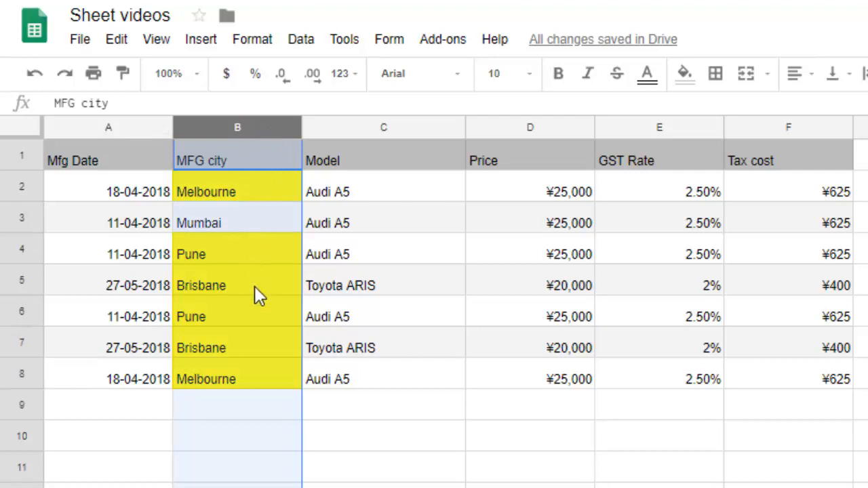
mouse_move(263, 360)
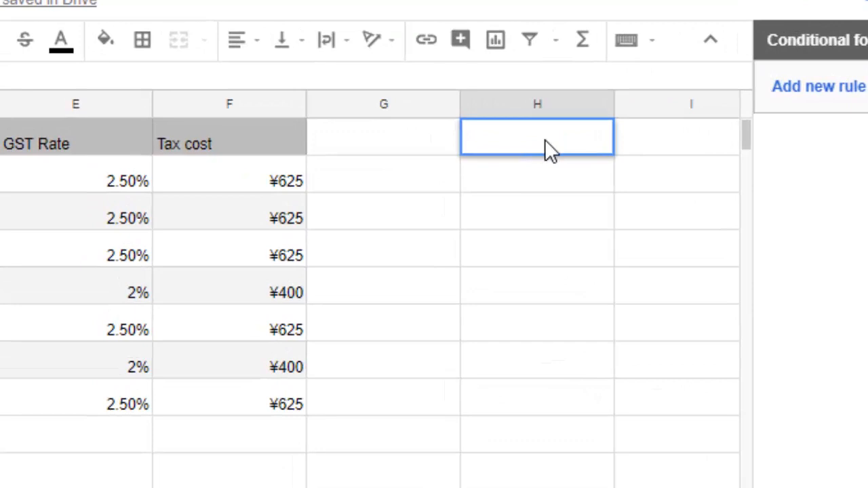
Enter =UNIQUE(B2:B8) in H1 so column H lists Melbourne, Mumbai, Pune, Brisbane.
text(=UNIQUE()
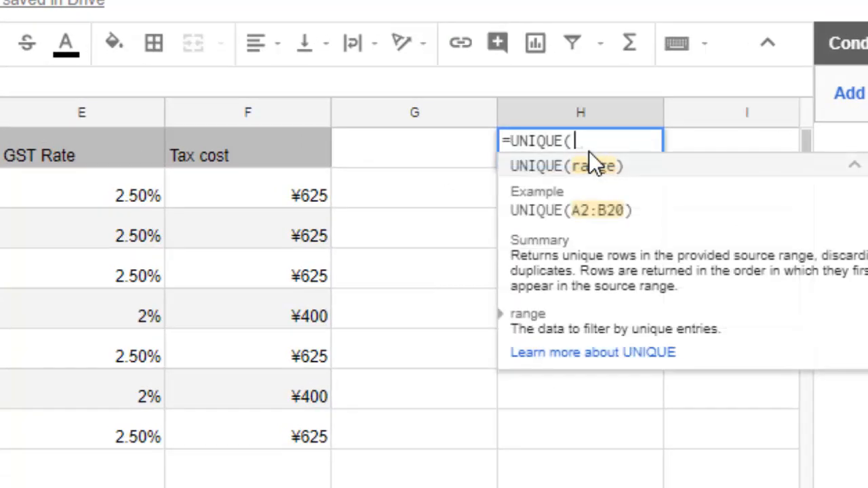
text(B2:B8)
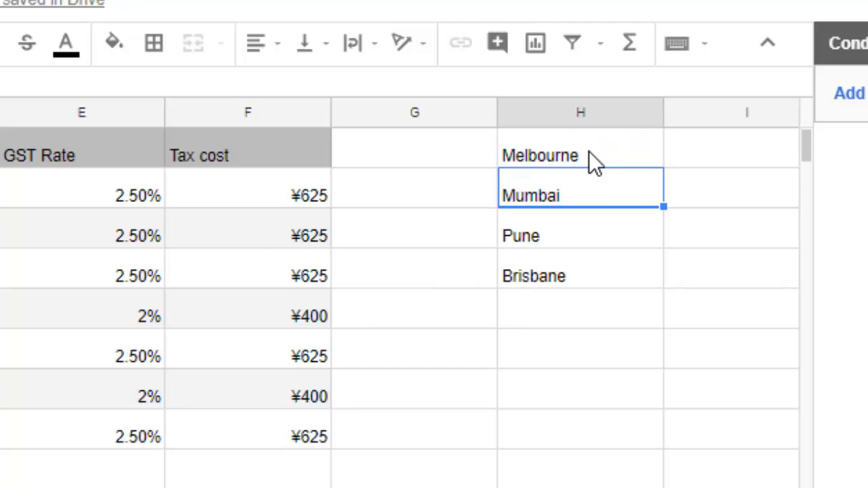
click(580, 155)
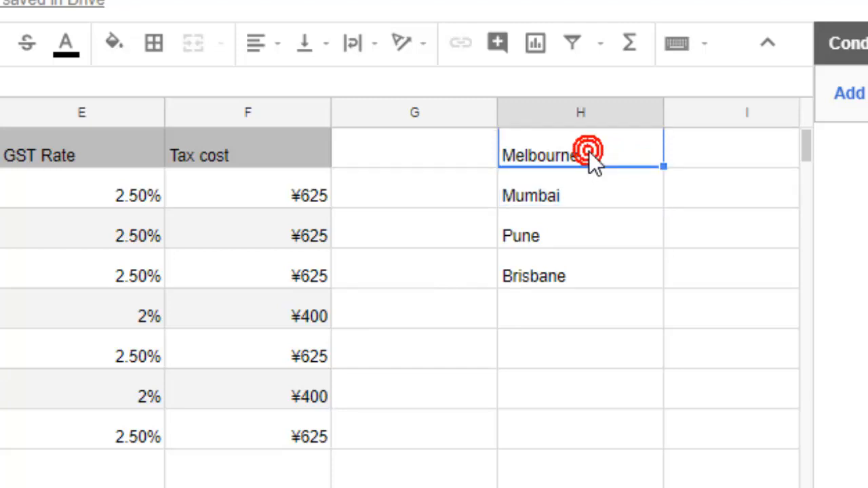
click(580, 236)
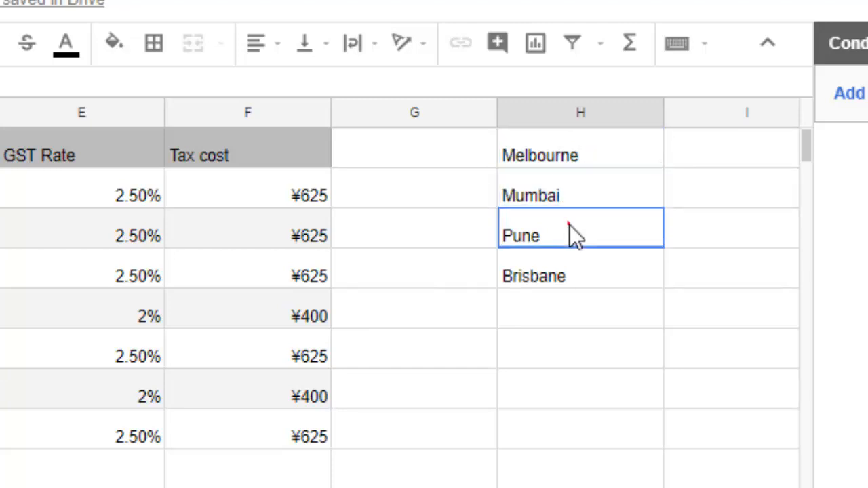
click(580, 154)
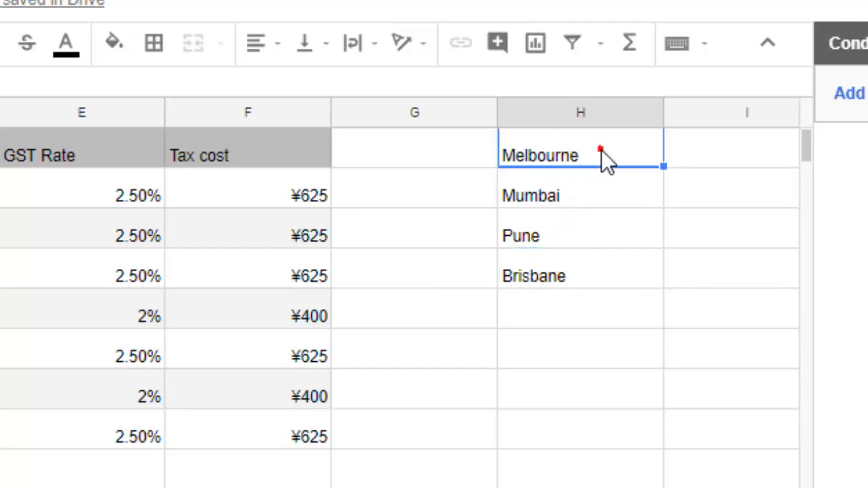
mouse_move(607, 197)
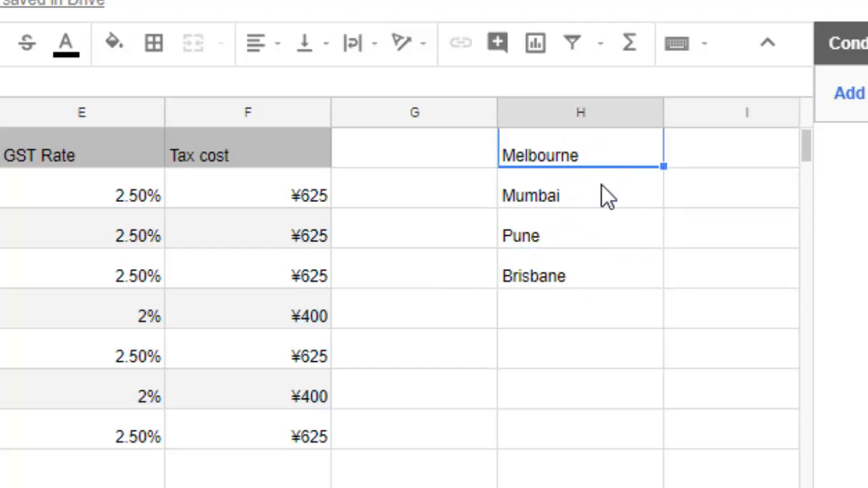
click(581, 195)
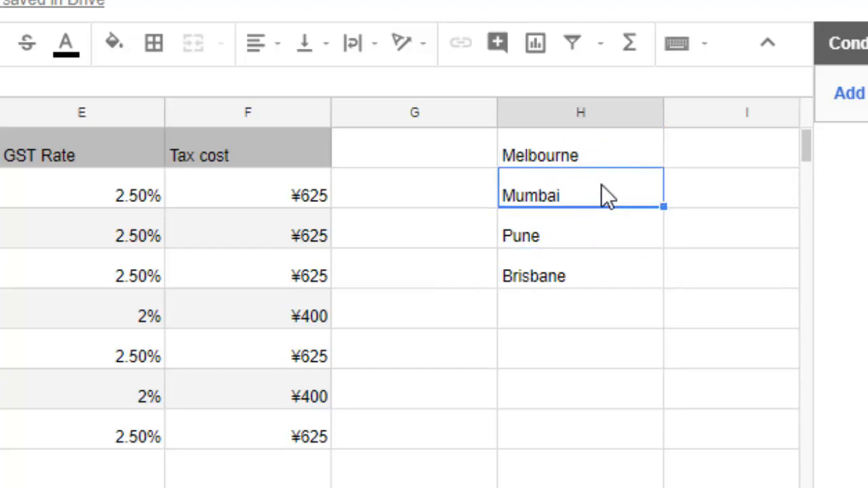
click(580, 236)
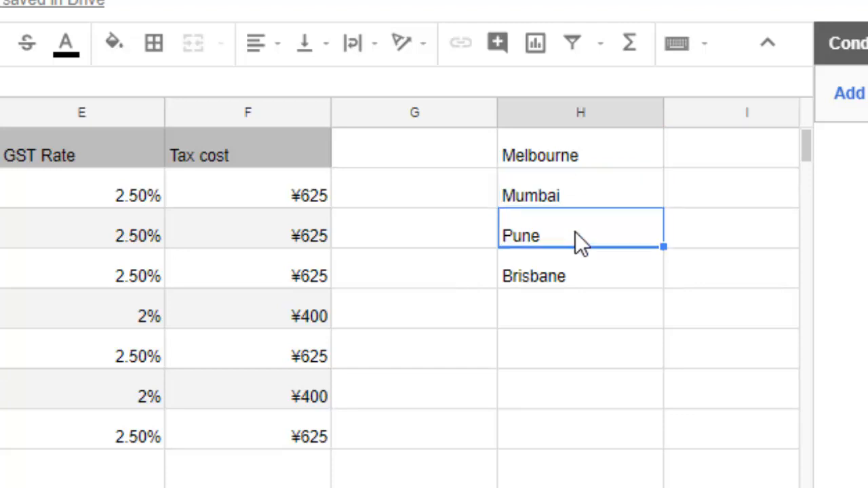
mouse_move(559, 280)
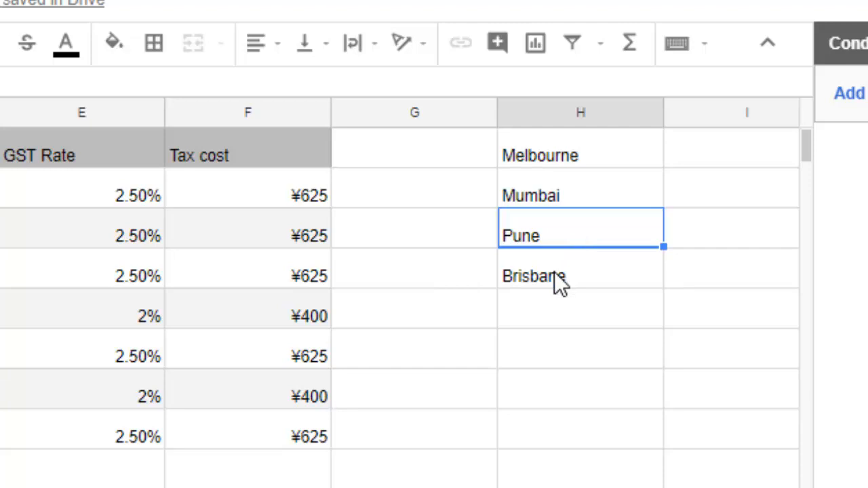
click(580, 275)
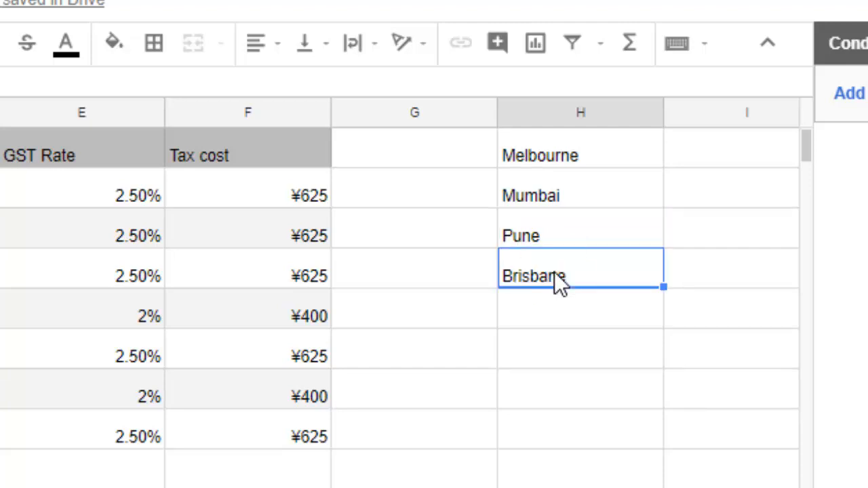
mouse_move(555, 238)
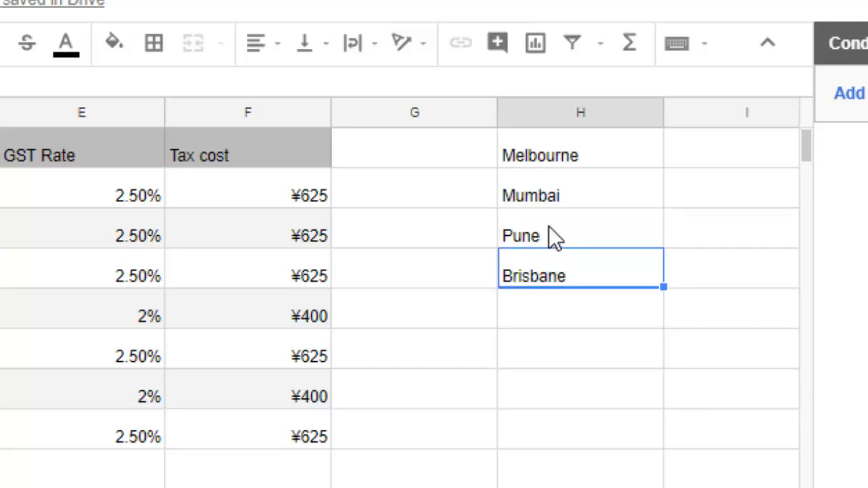
mouse_move(573, 203)
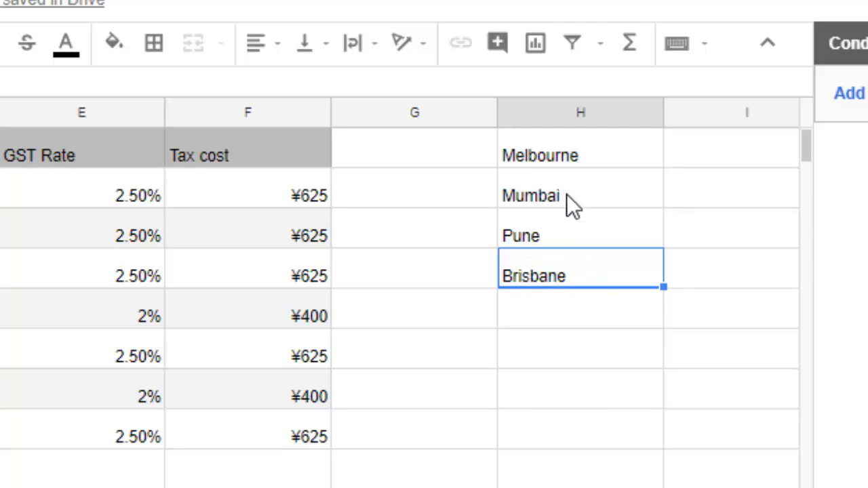